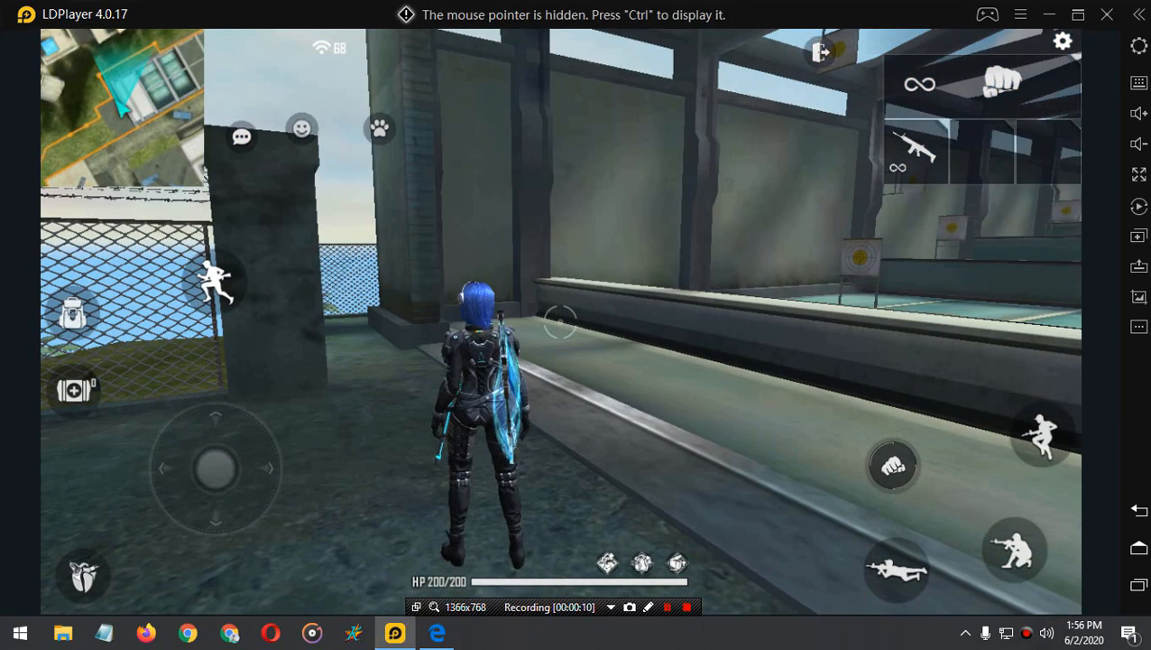
Read the ldplayer.net Free Fire sensitivity-fix article in Edge, then start a new Chrome tab.
drag(215, 467, 248, 501)
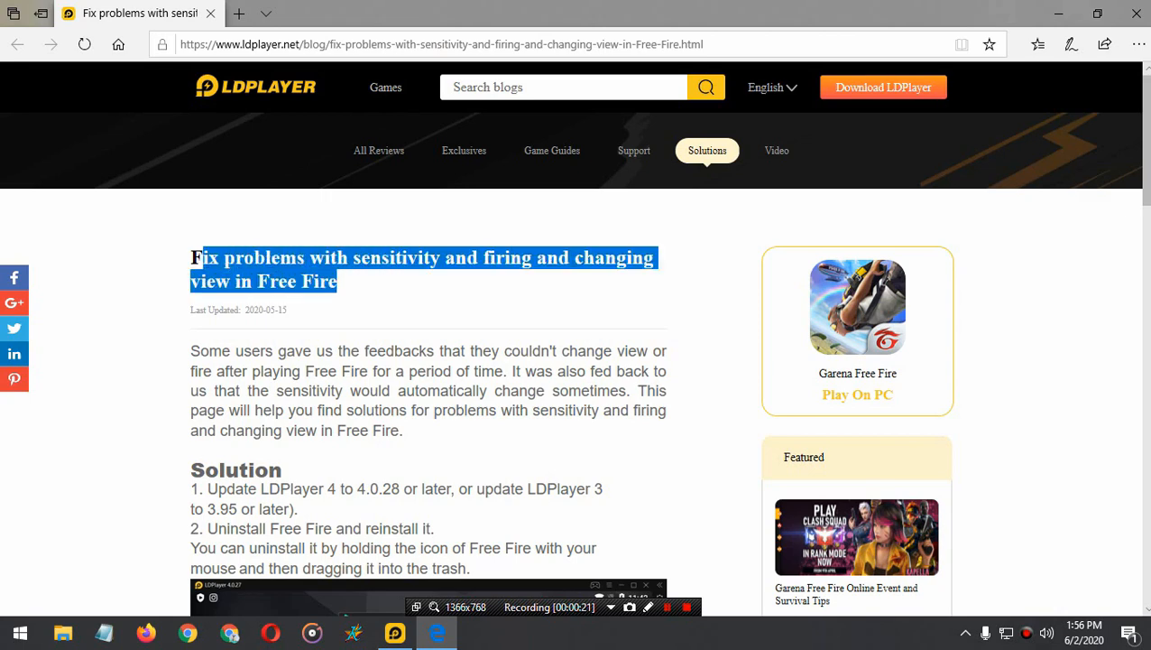
scroll(down, 3)
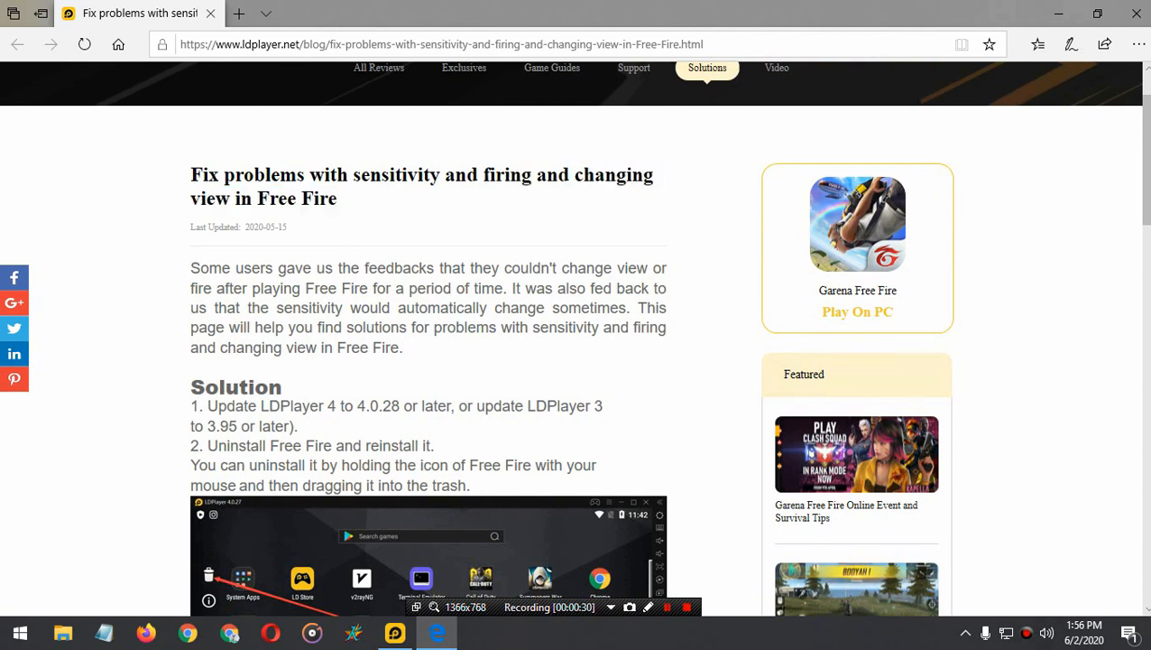
double_click(395, 174)
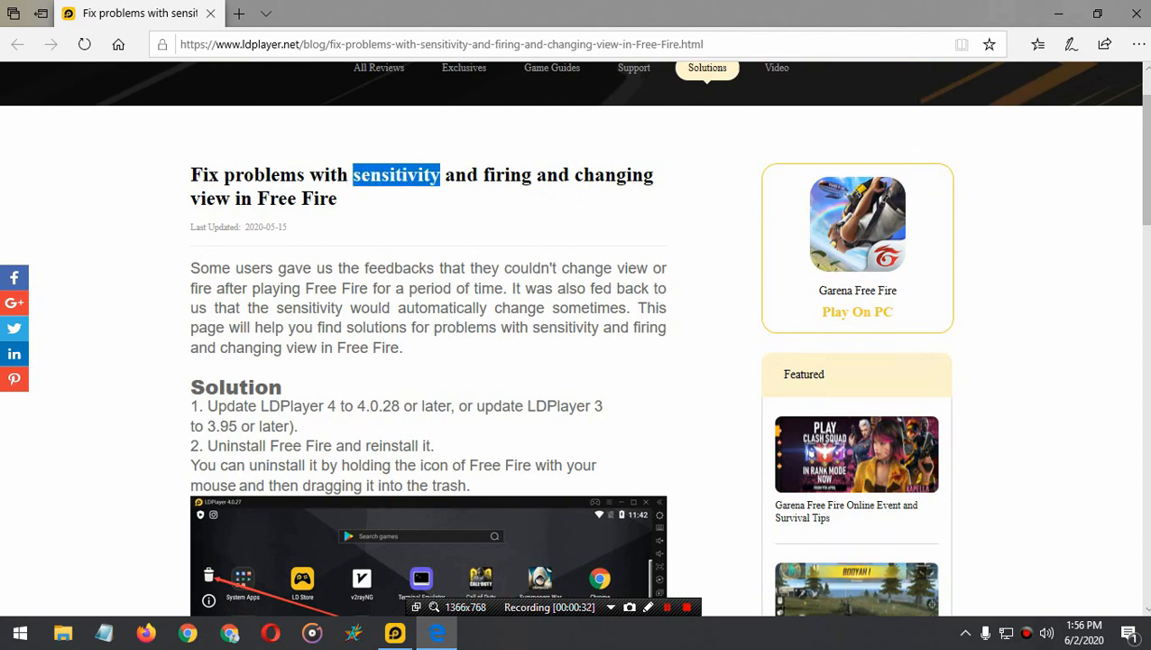
scroll(down, 3)
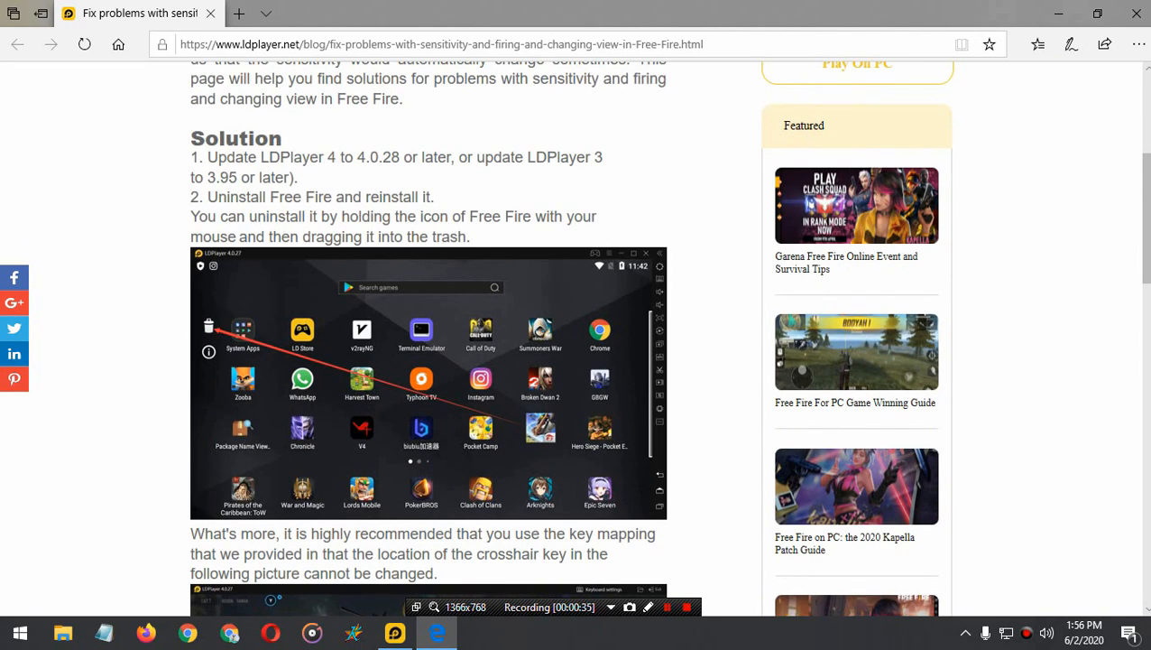
double_click(373, 157)
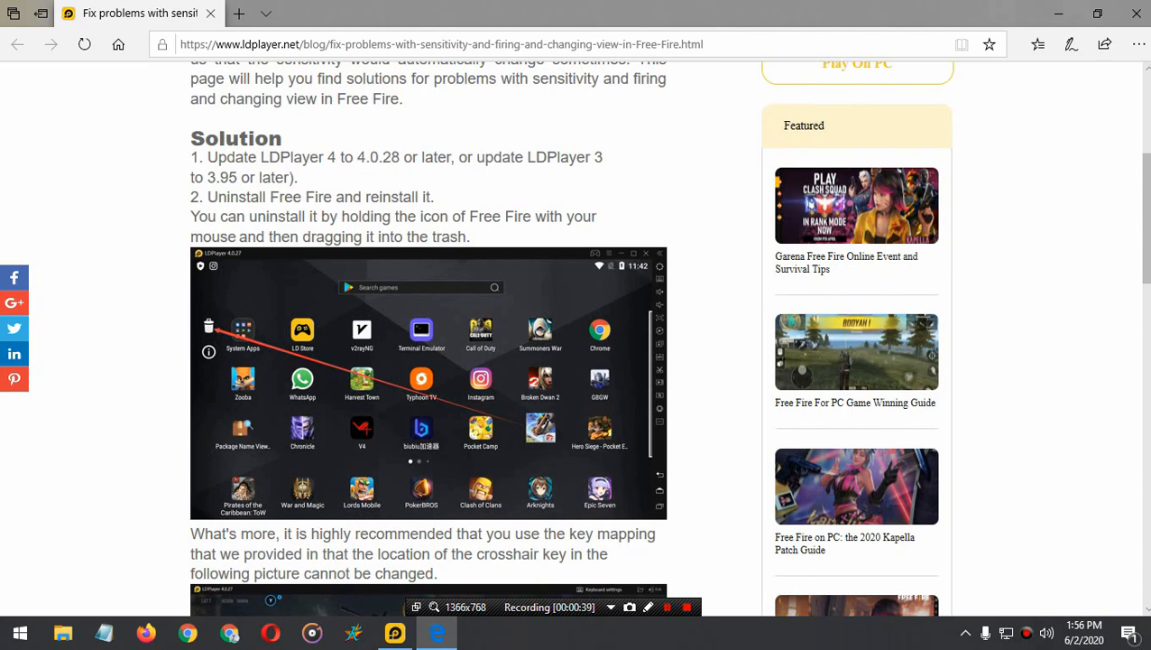
click(394, 631)
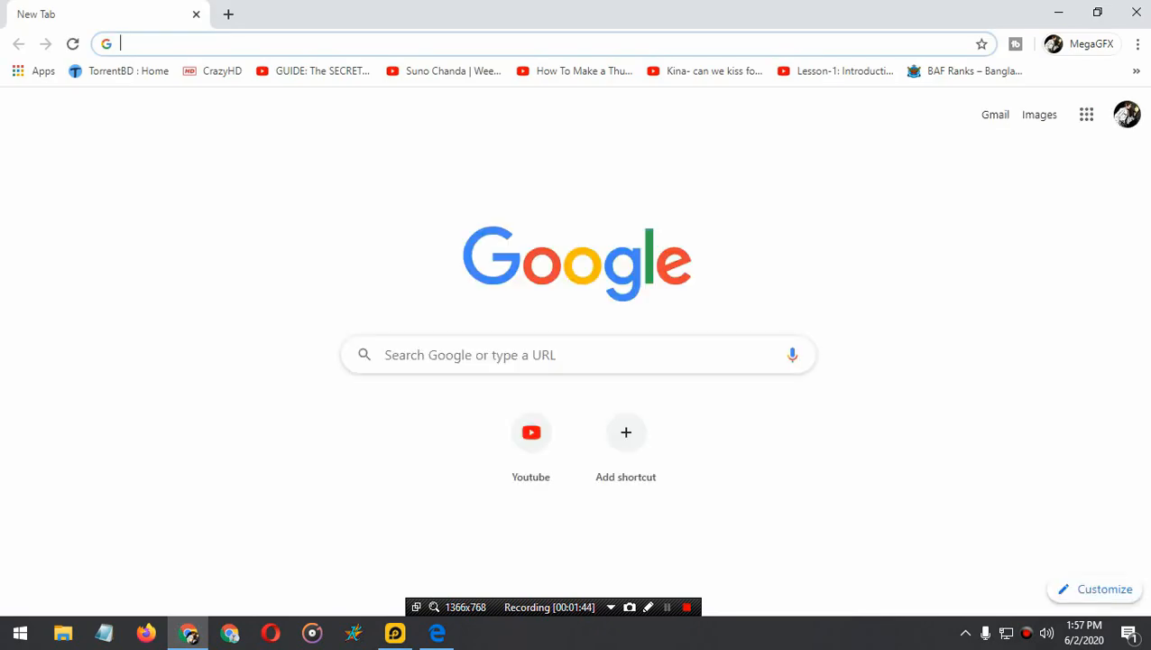
Search 'ldplayer 4' and scroll down the LDPlayer 4.0.17 FileHorse download page.
text(ld pal)
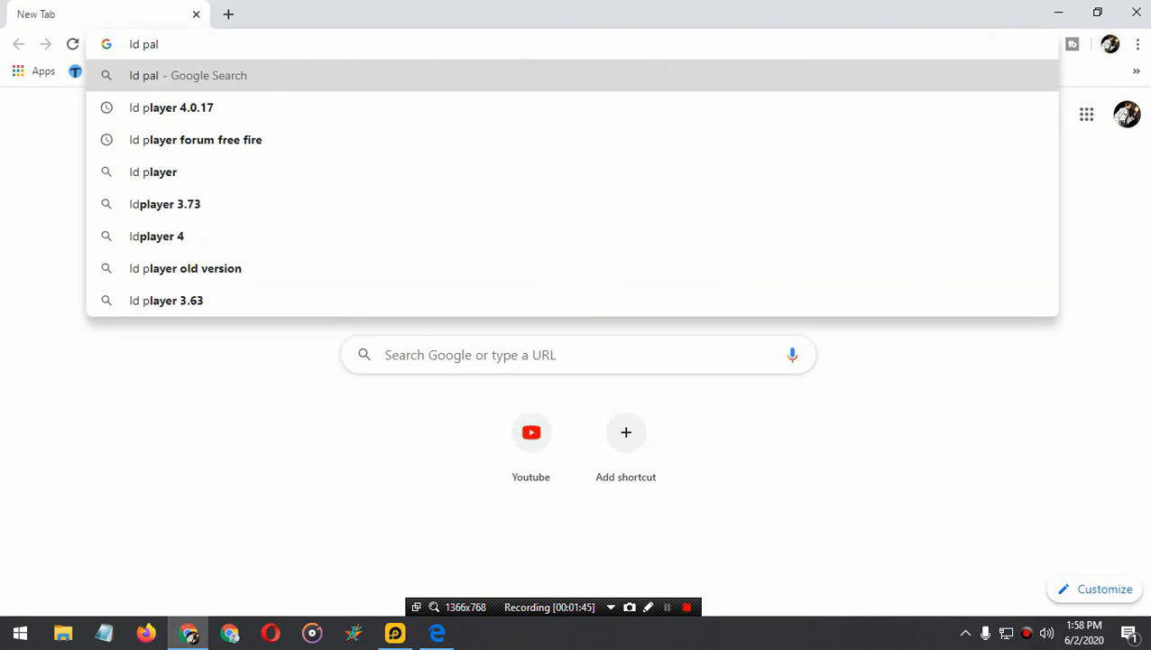
text(ldplayer 4)
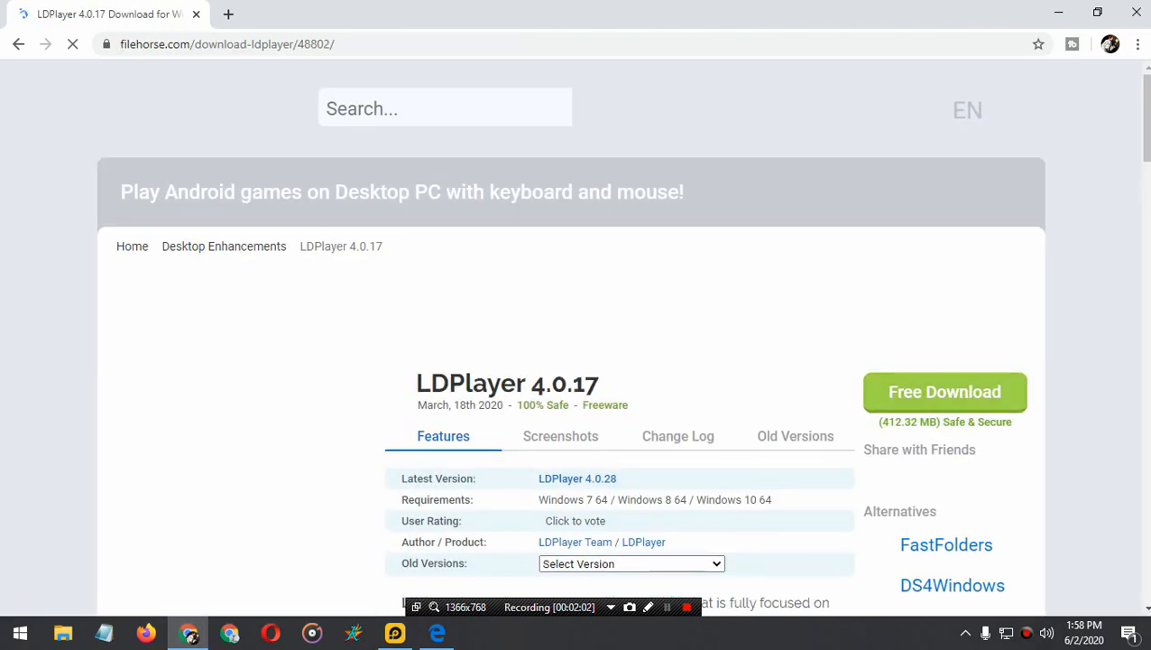
scroll(down, 3)
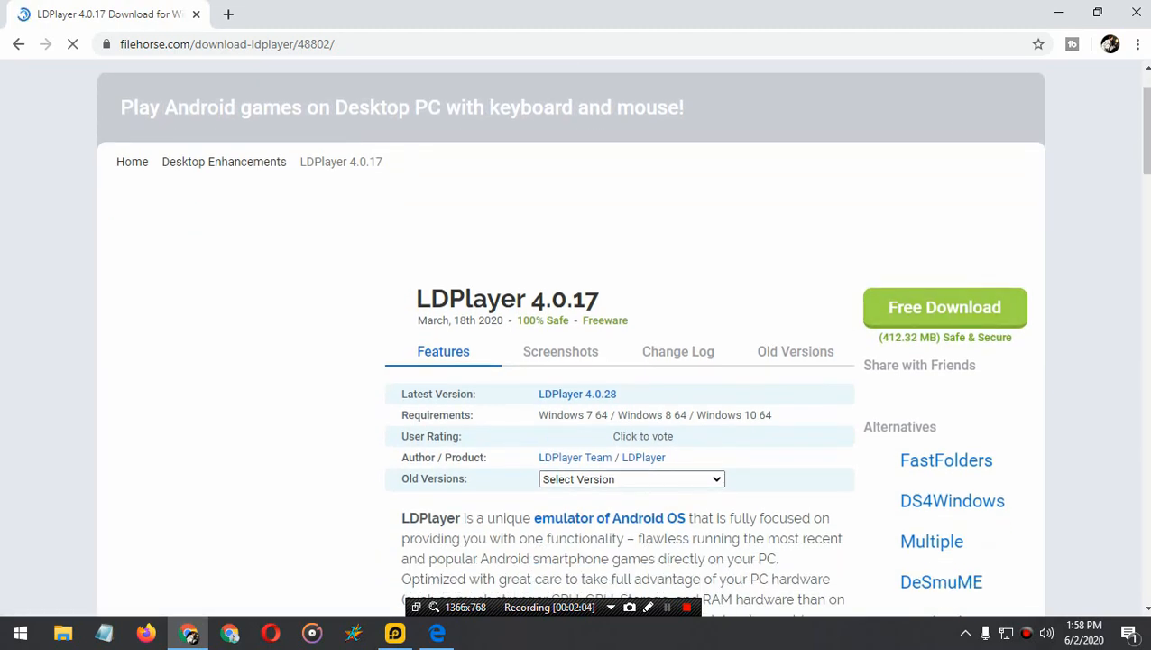